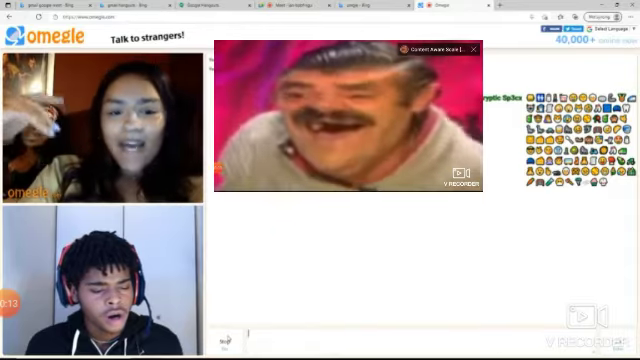
Close the laughing-man meme image so the stranger text chat shows again.
left_click(476, 48)
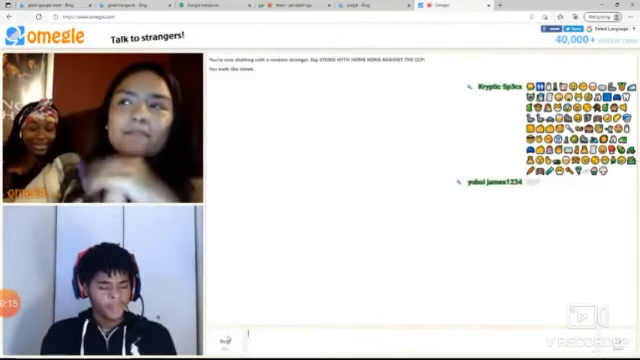